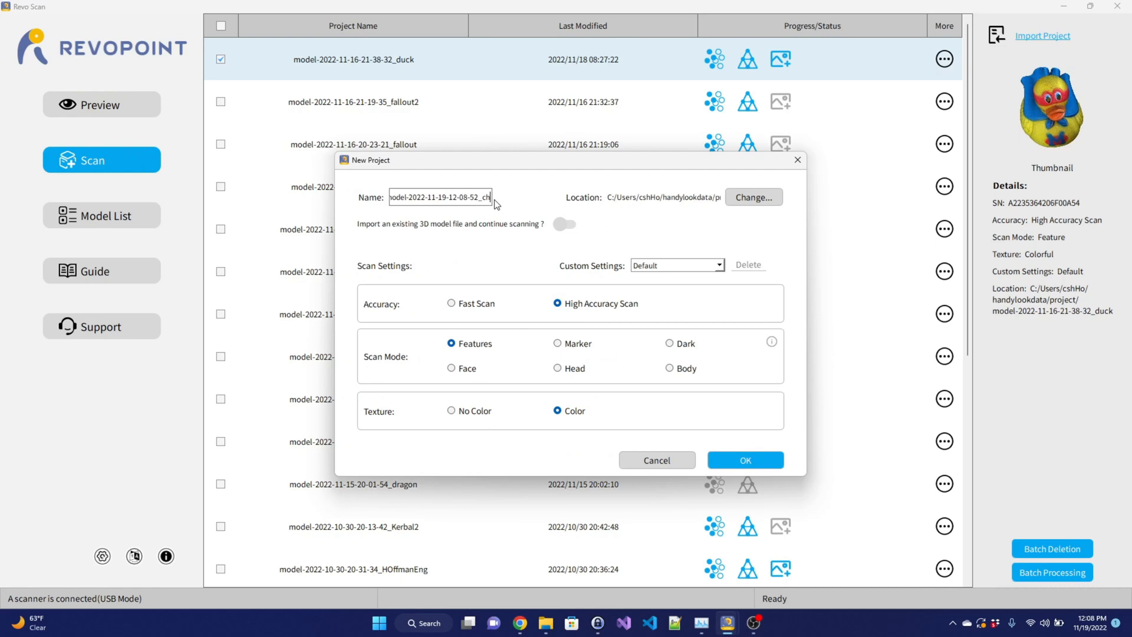
Step: Choose Fast Speed for batch processing of the three ticked projects
left_click(746, 460)
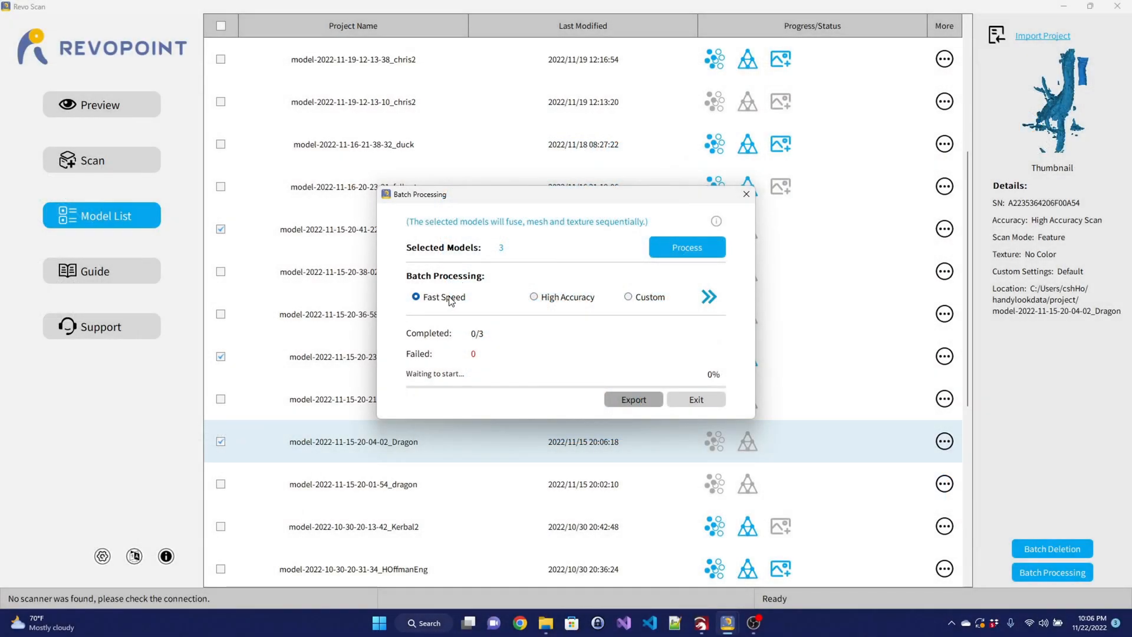
Step: Start processing the three models, then begin a new scan of the plaster bust
left_click(687, 247)
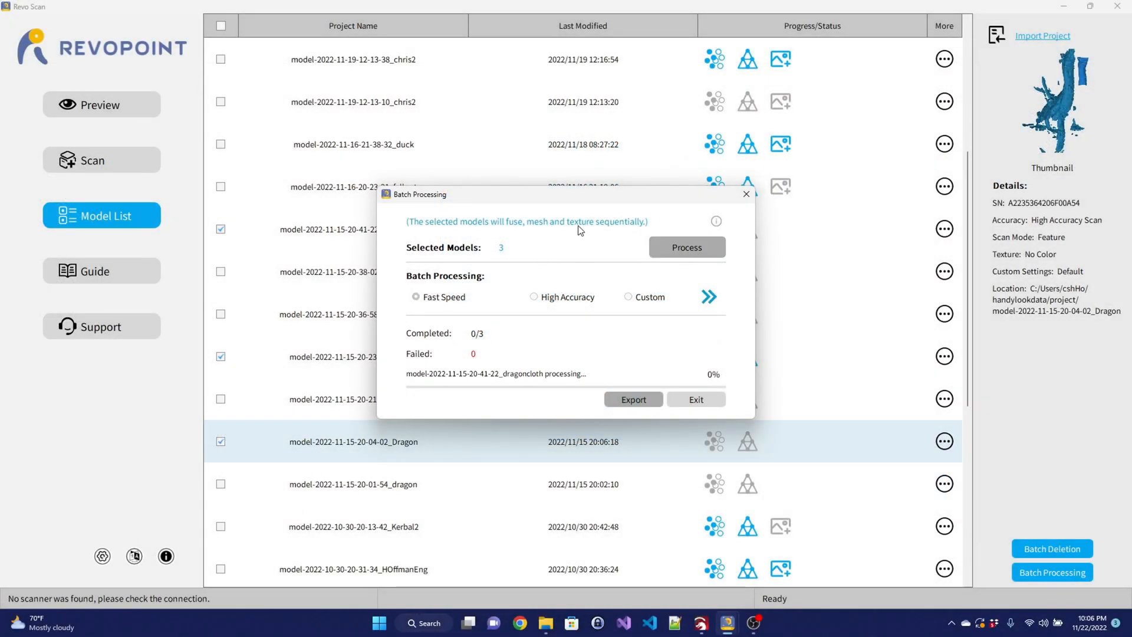
left_click(697, 399)
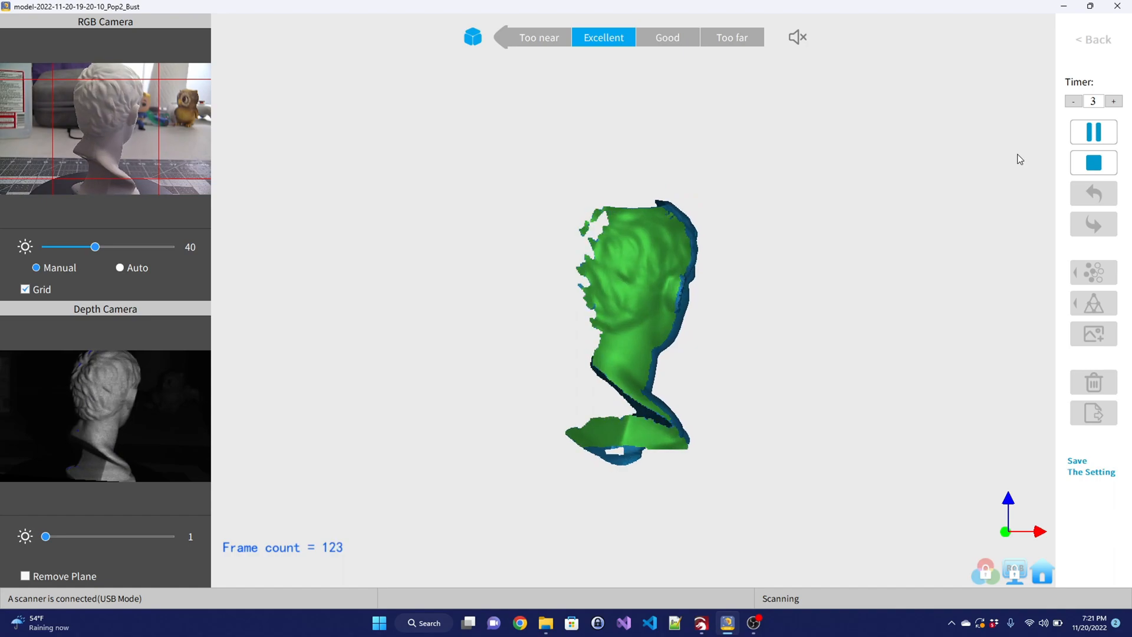
Step: Stop scanning the bust and fuse and mesh it for the model viewer
left_click(1093, 164)
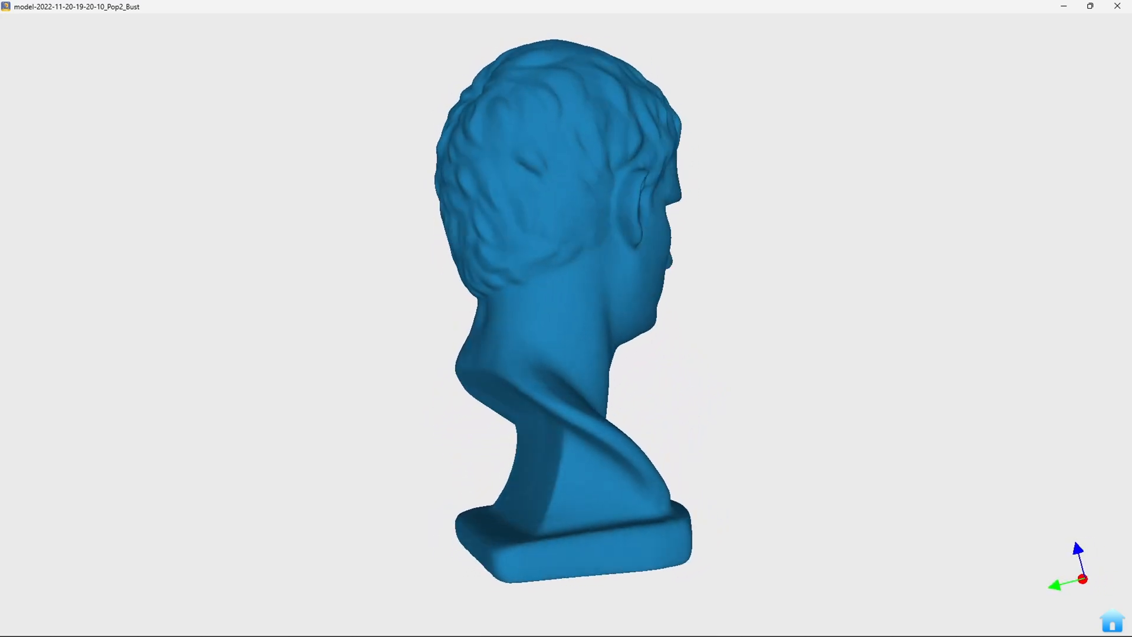
Step: Rotate the bust mesh, then open the chris3 textured head model
left_click_drag(650, 289, 505, 289)
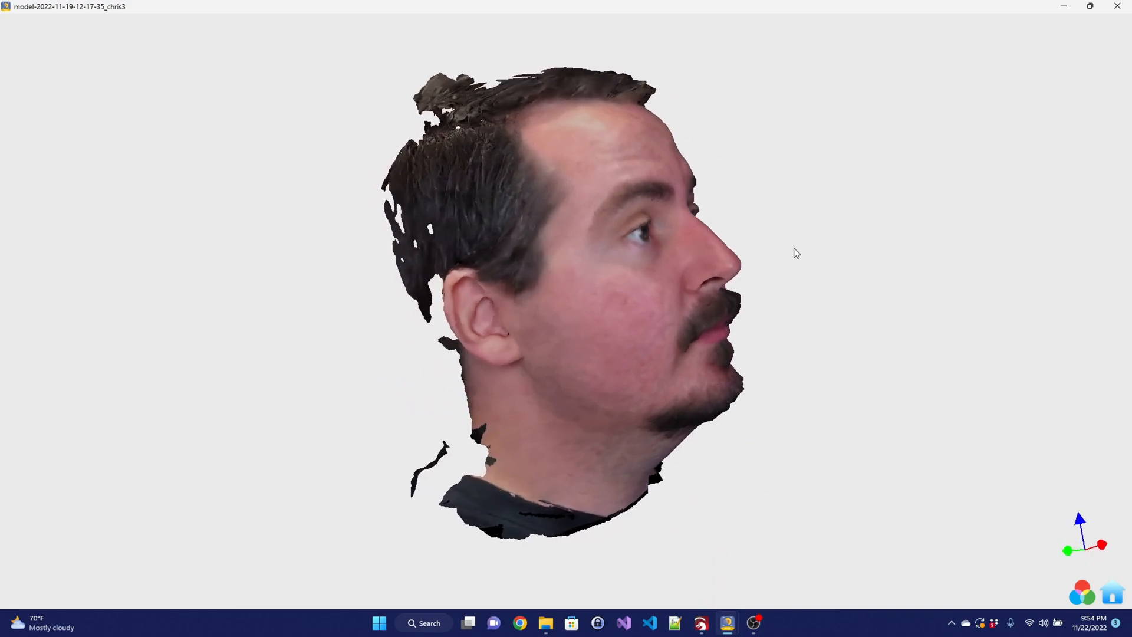
Step: Rotate the head model, then open Pop2_Bust and POP_Bust meshes side by side
left_click_drag(794, 253, 515, 337)
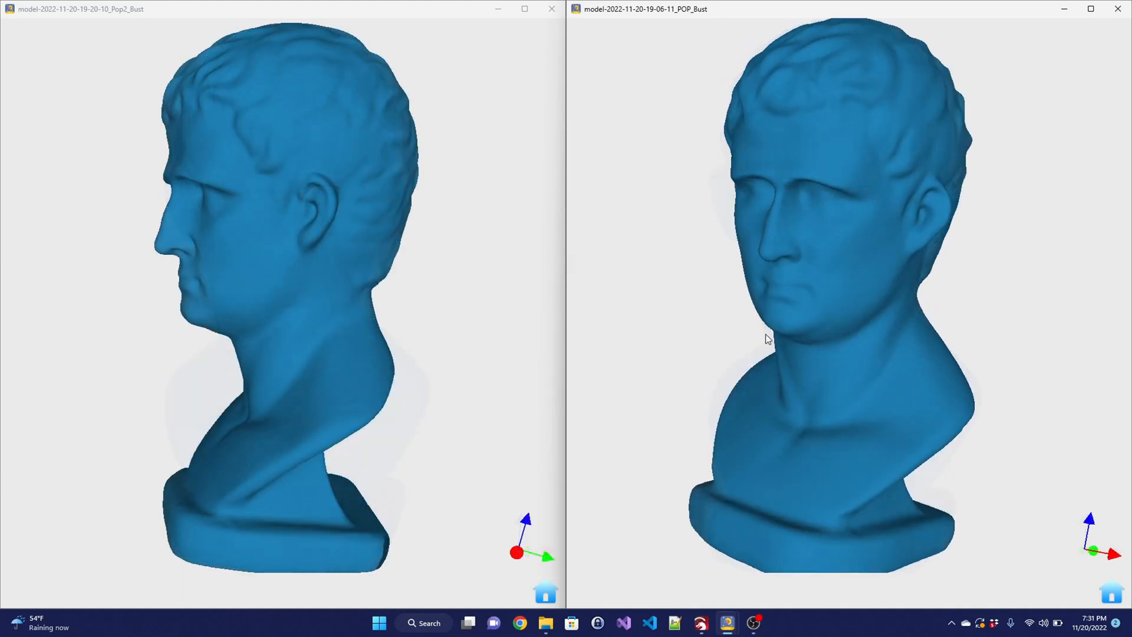
Step: Turn the Pop2_Bust mesh frontal and zoom into the POP_Bust ear
left_click_drag(766, 340, 939, 114)
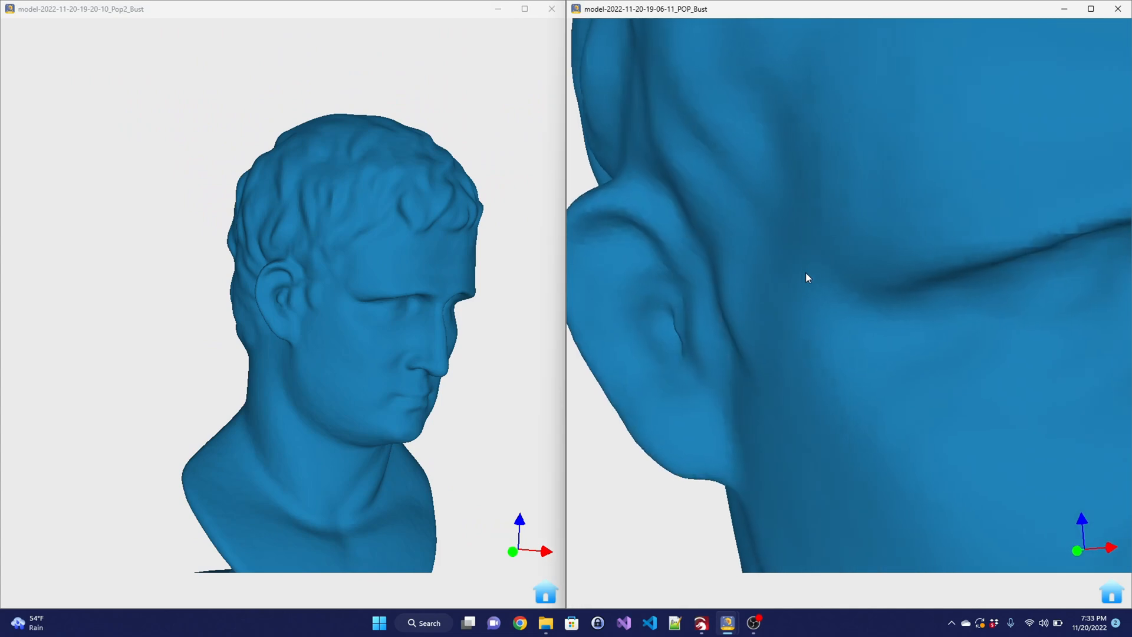
scroll("down", 3)
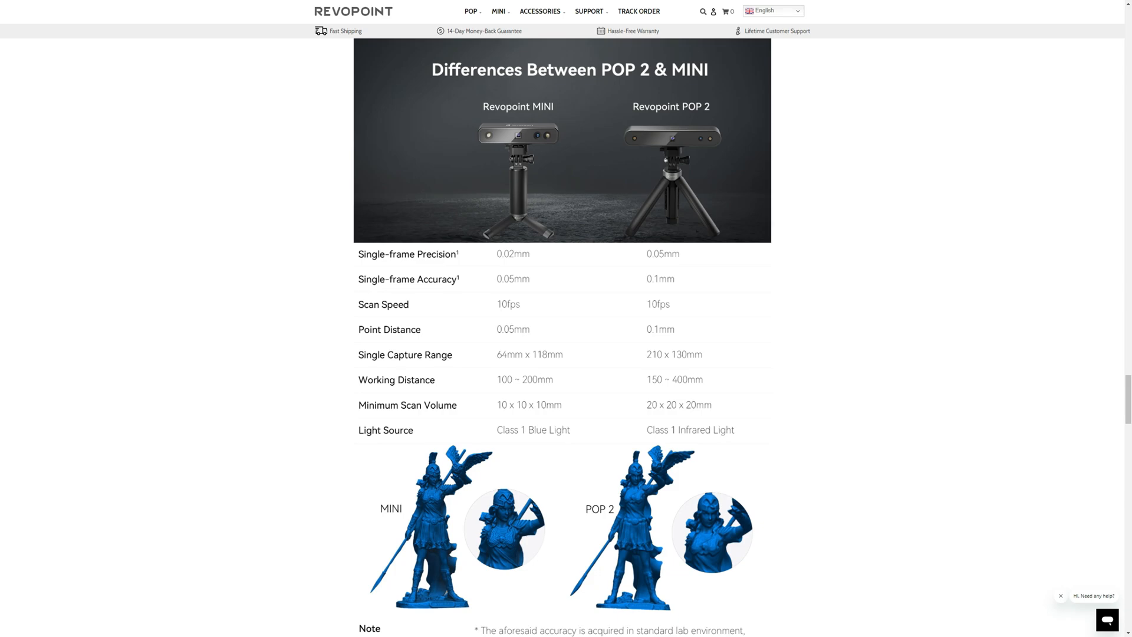
Step: Scroll past the comparison table to the high precision and scanning fluency sections
scroll("down", 3)
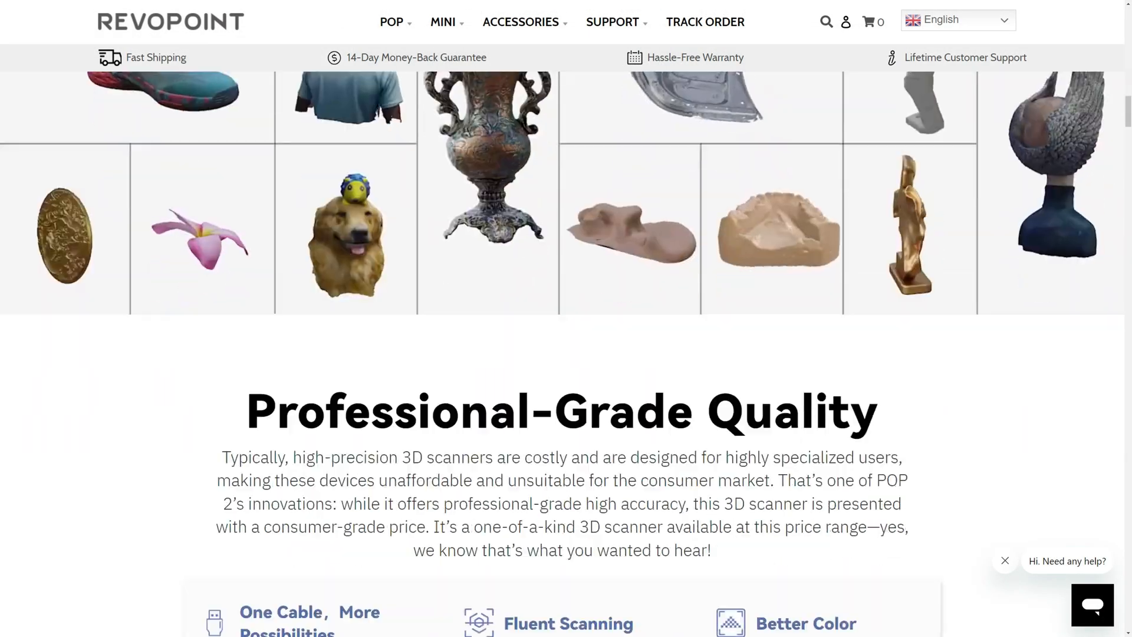
scroll("down", 3)
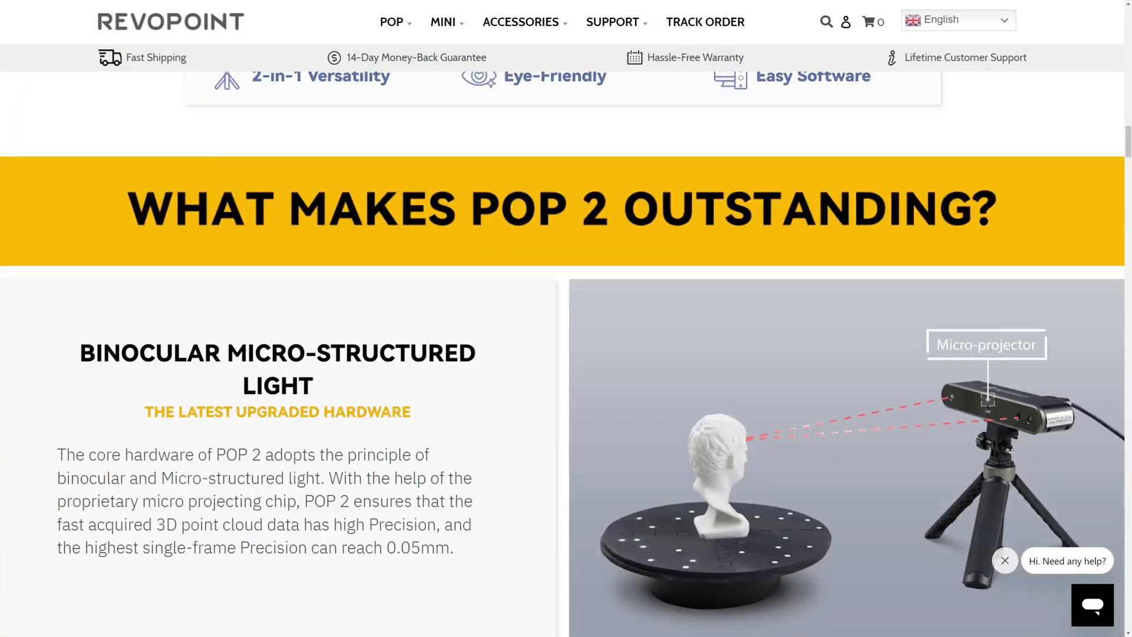
scroll("down", 3)
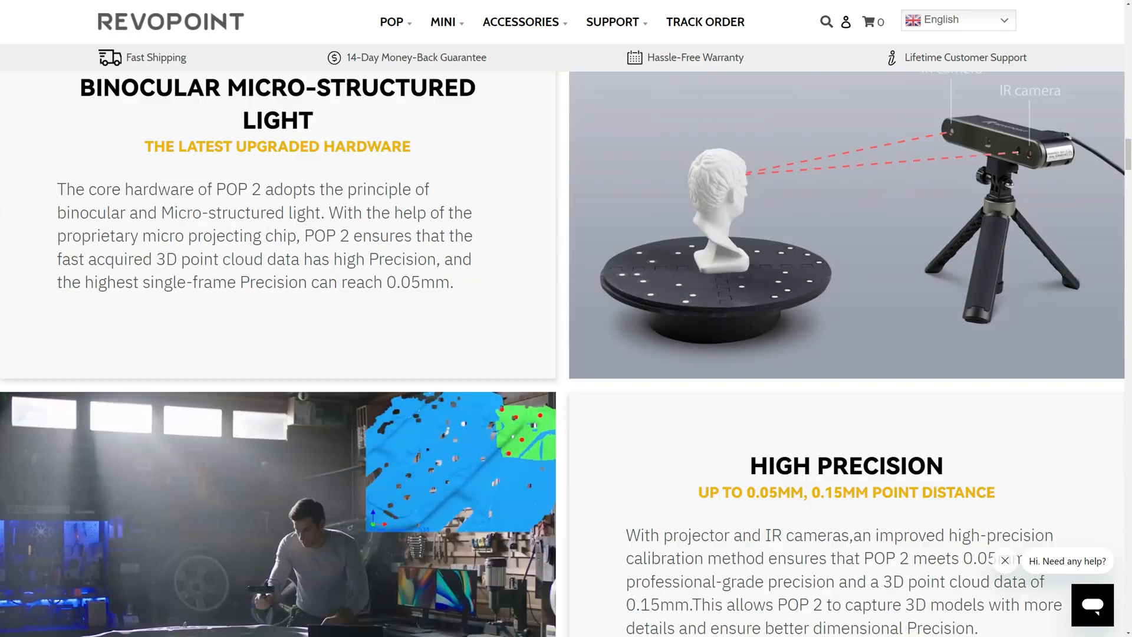
scroll("down", 3)
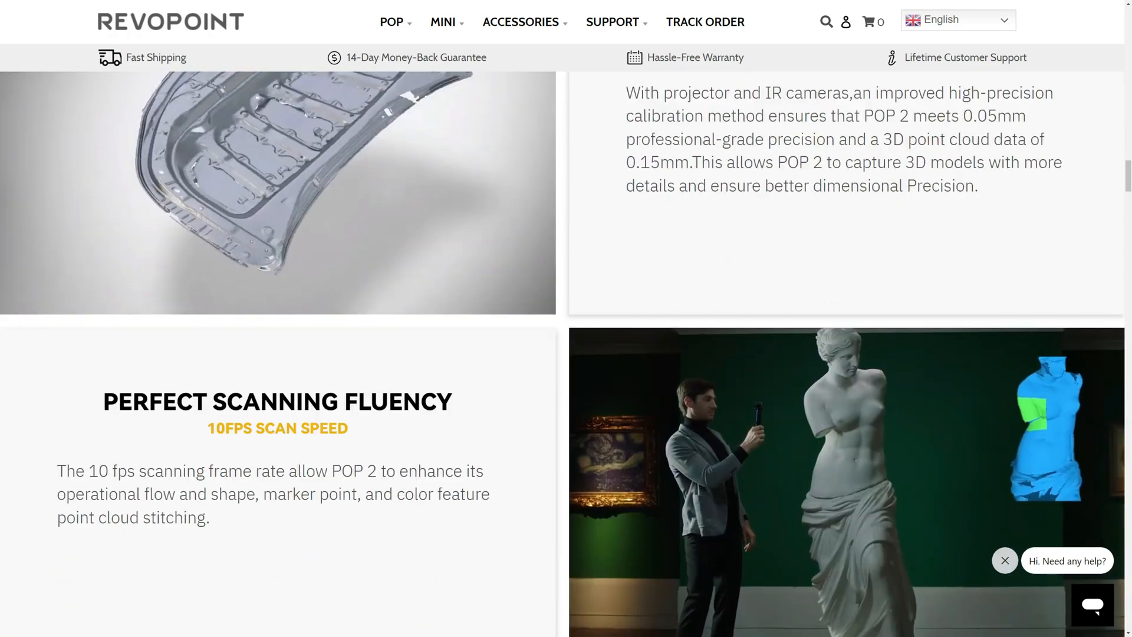
scroll("down", 3)
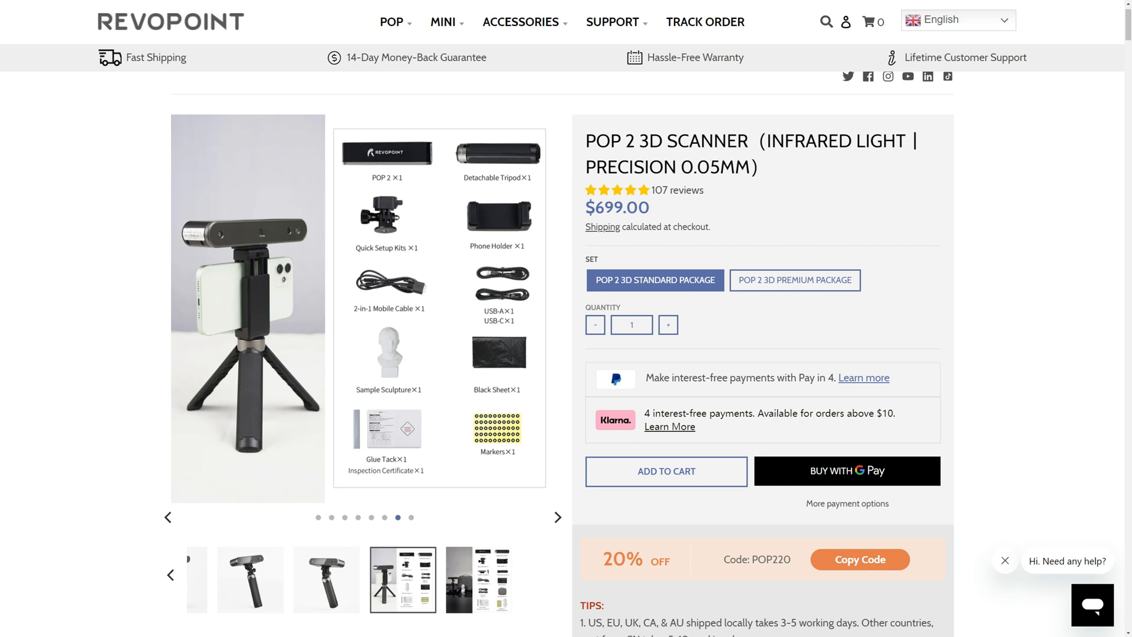
mouse_move(795, 280)
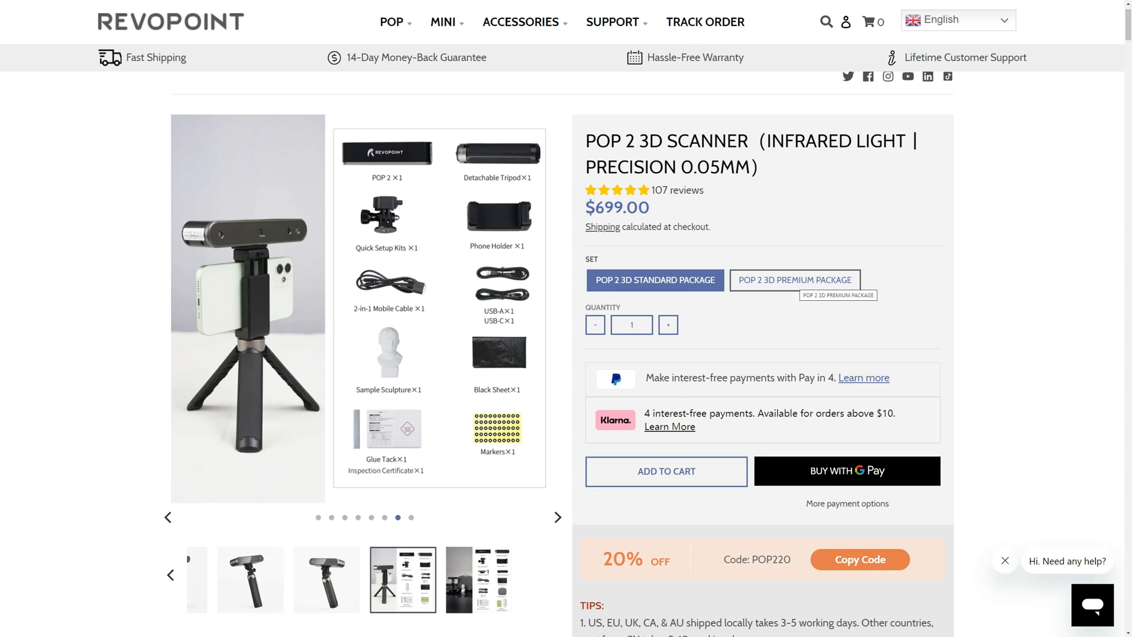
Step: Select the POP 2 3D Premium Package, priced $799.00
left_click(795, 279)
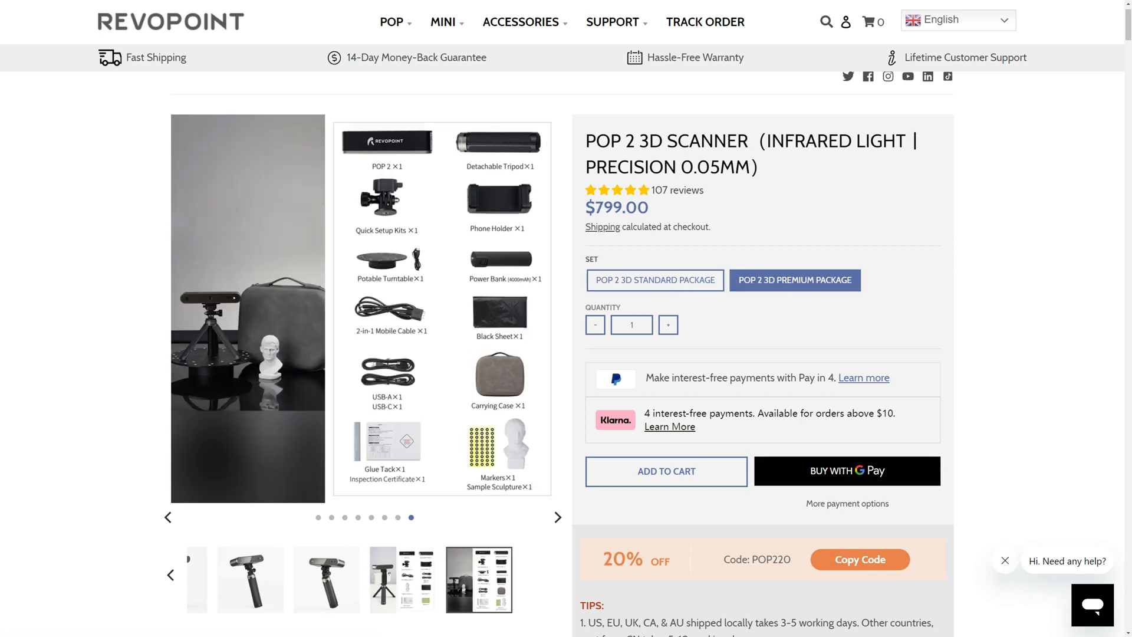